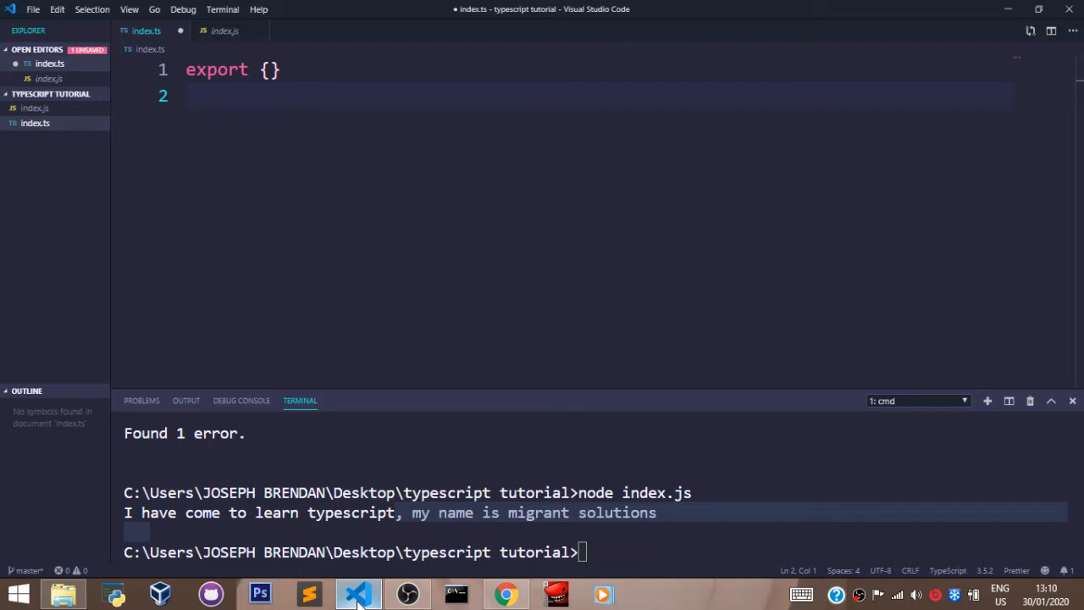
Step: Declare 'enum firstSixMonths {' at the top of index.ts
{"action": "type", "text": "enum f"}
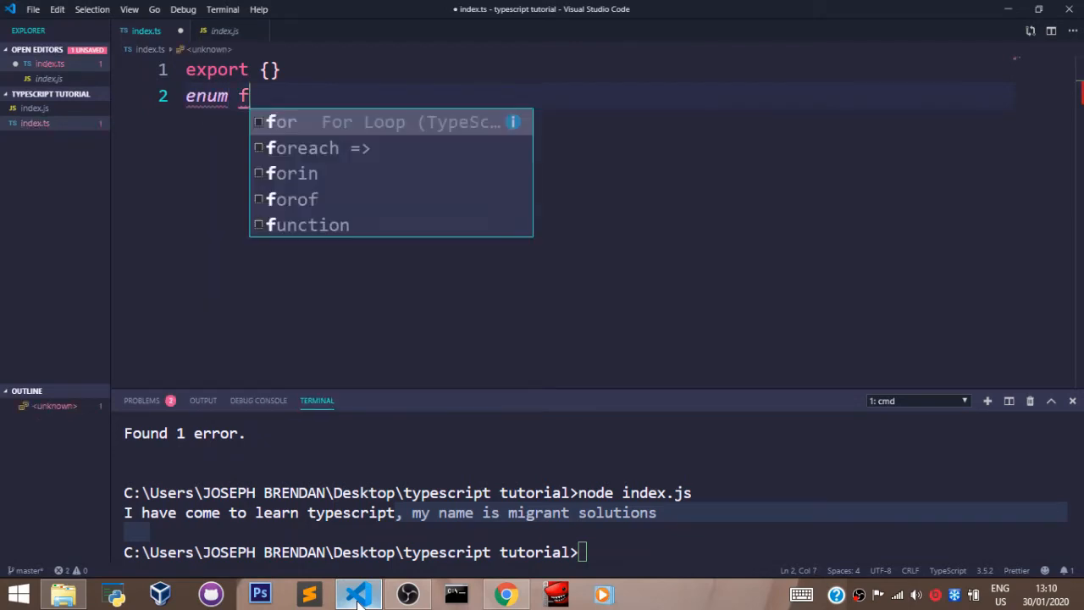
{"action": "type", "text": "irstSi"}
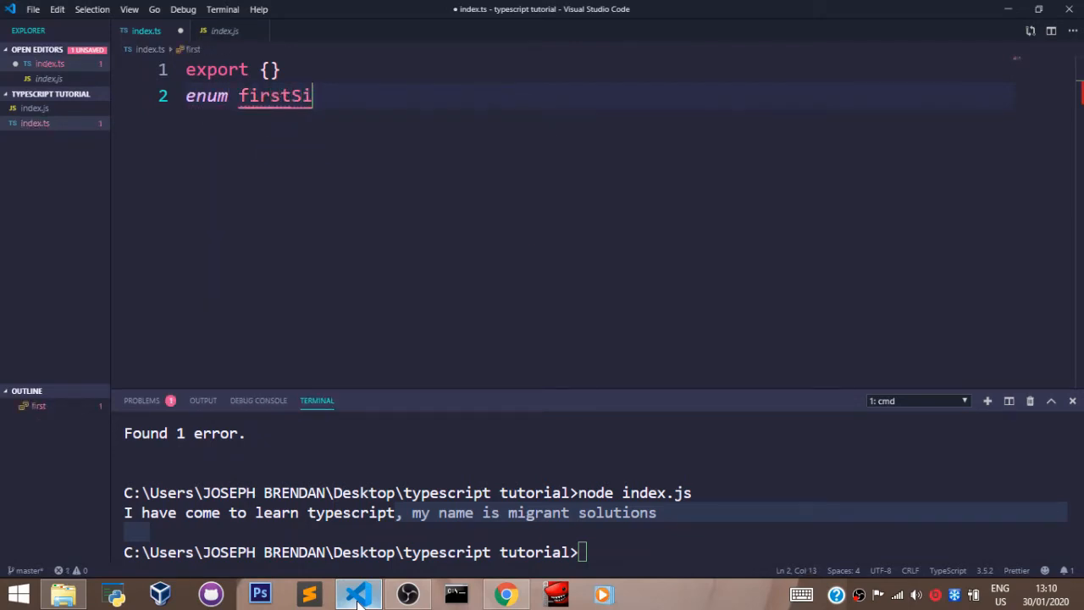
{"action": "type", "text": "xMonths {"}
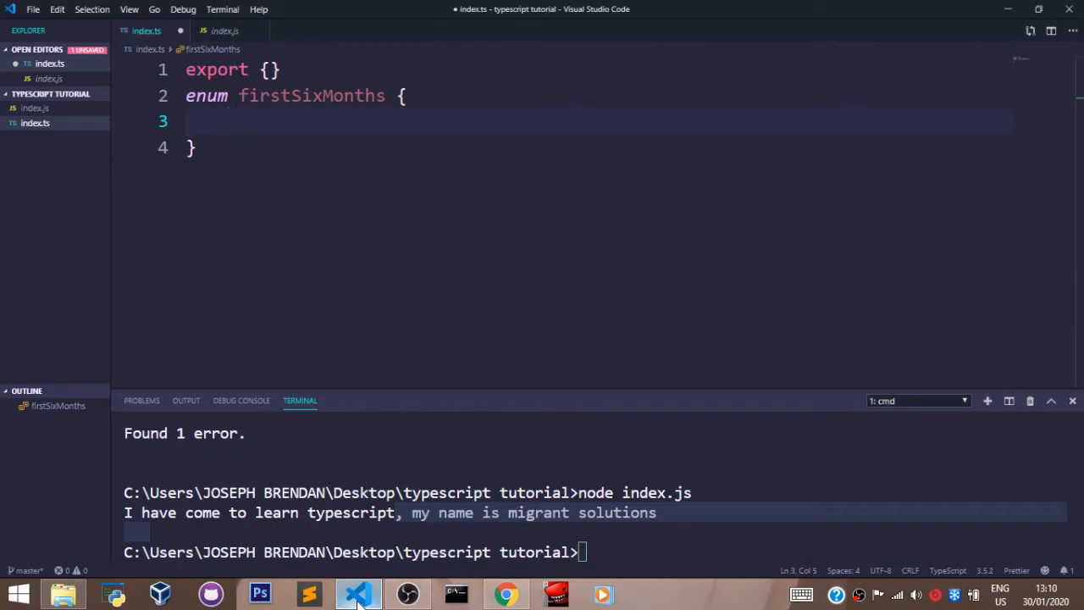
Step: List the members JAN, FEB, MAR, APR, MAY, JUN, correcting the MARC typo
{"action": "type", "text": "JAN,FR"}
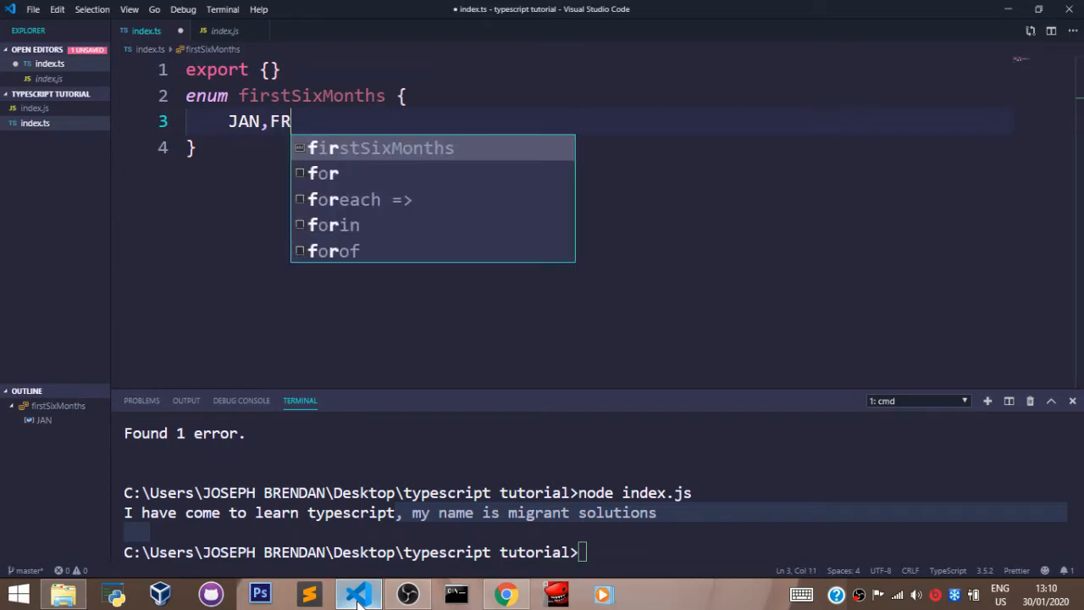
{"action": "type", "text": "EB,"}
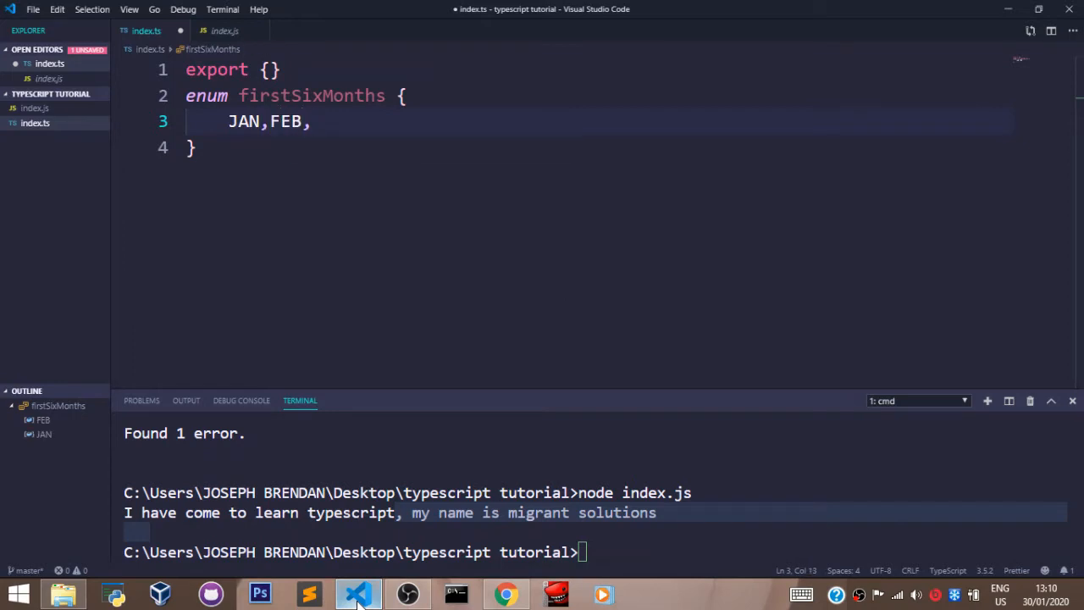
{"action": "type", "text": "MARC"}
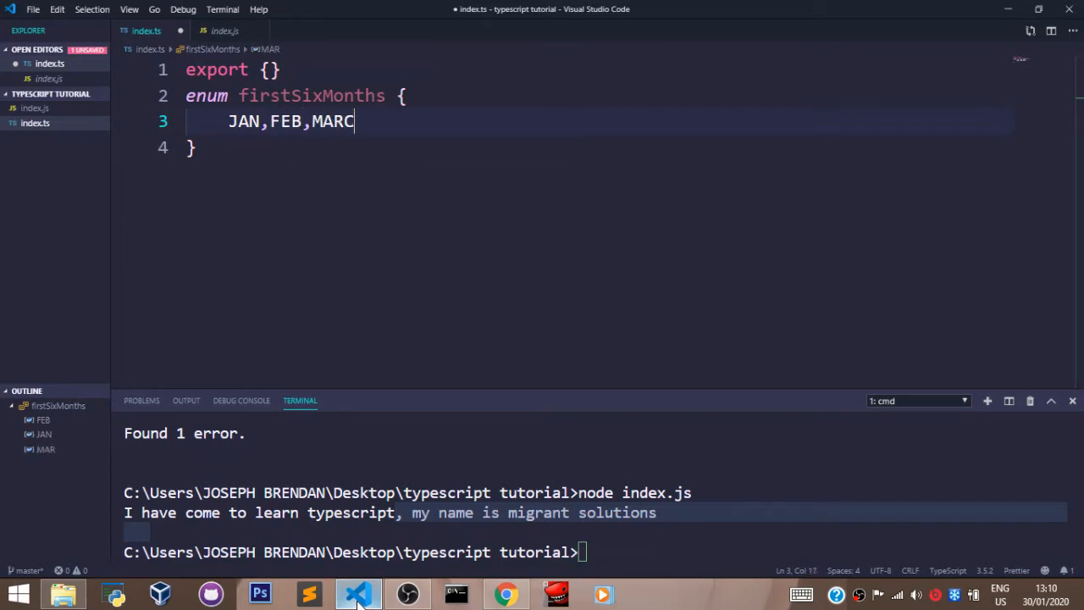
{"action": "key", "text": "Backspace"}
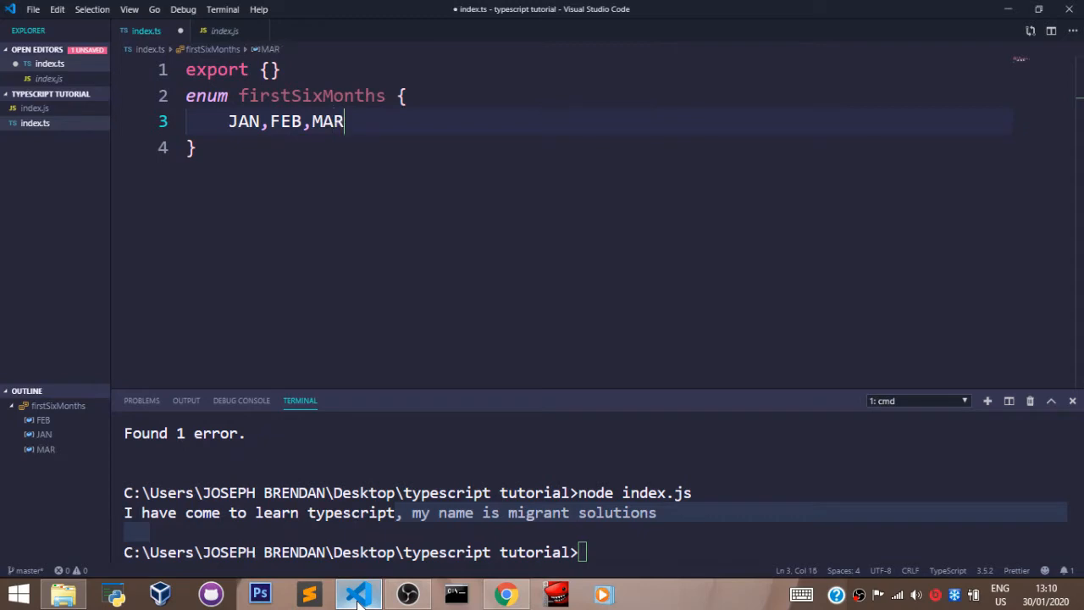
{"action": "type", "text": ",APR"}
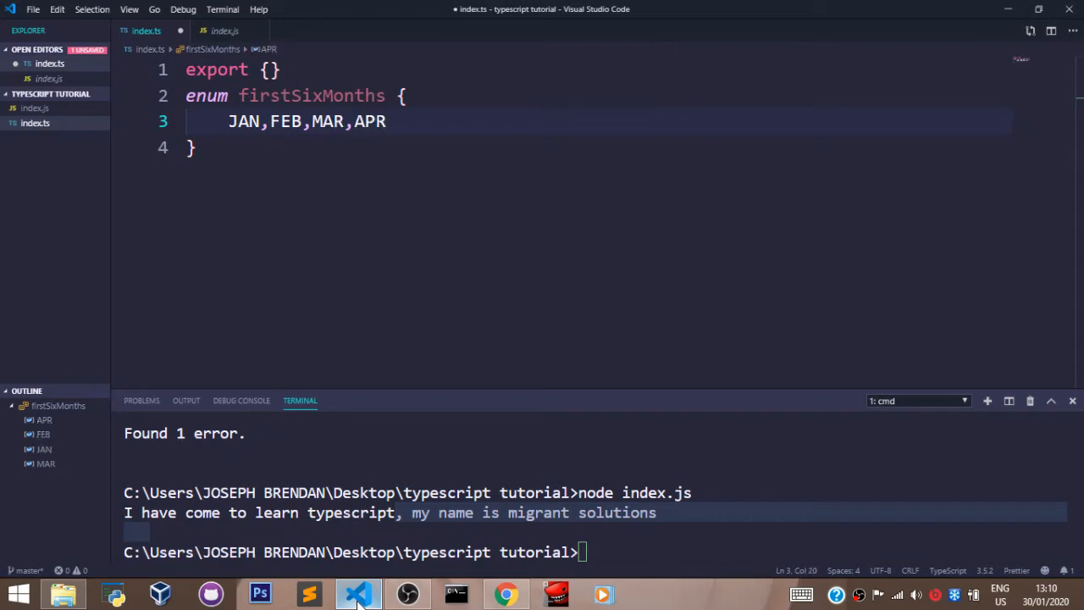
{"action": "type", "text": ",MAY"}
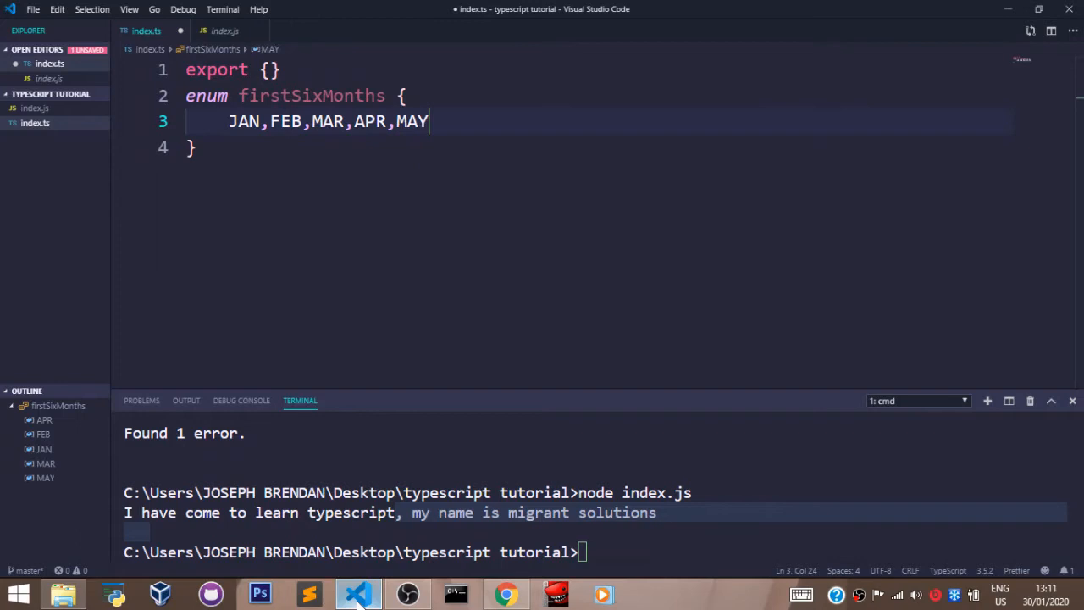
{"action": "type", "text": ",JUN"}
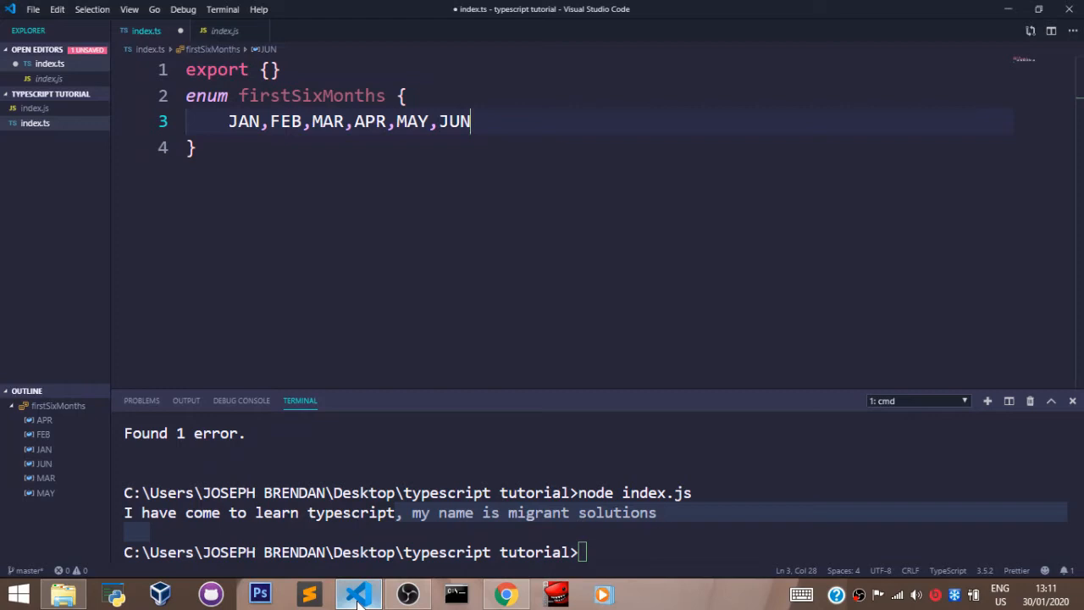
Step: Write 'let months = firstSixMonths;' on a new line
{"action": "type", "text": "let"}
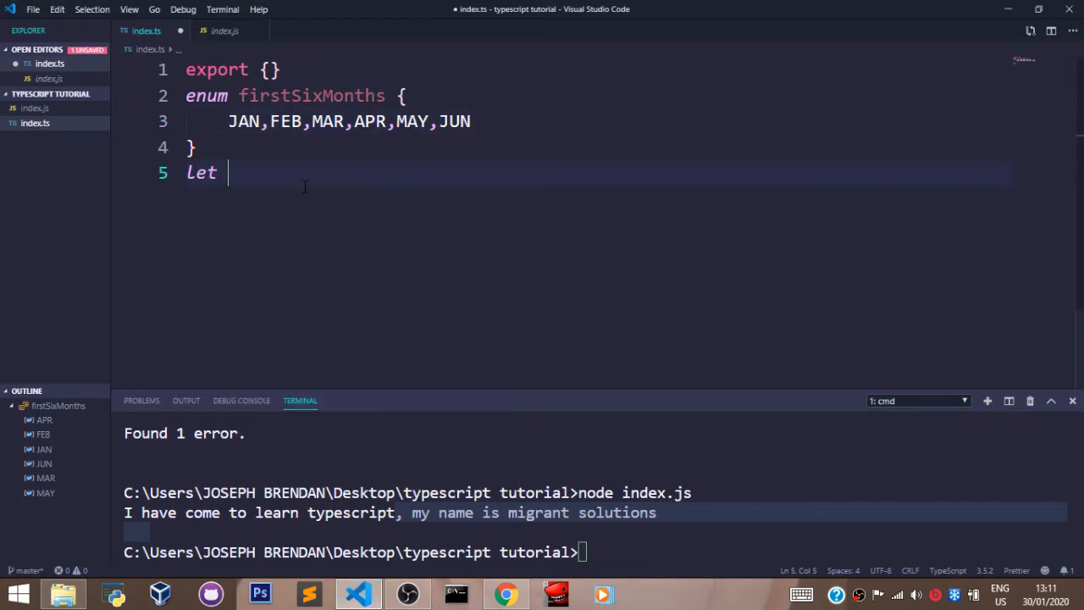
{"action": "type", "text": "months ="}
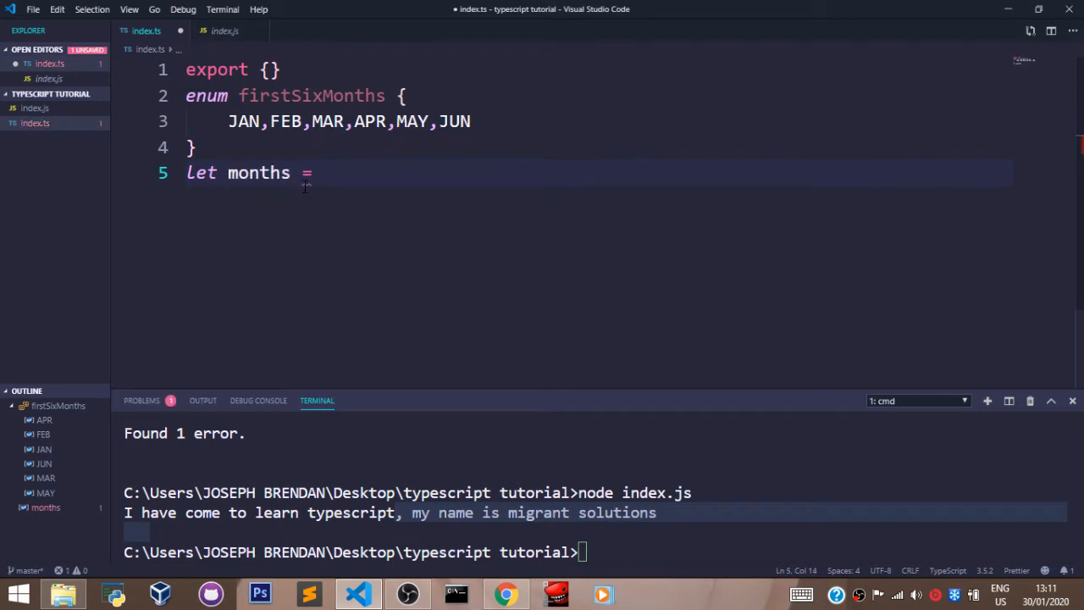
{"action": "type", "text": "firstSixMonths"}
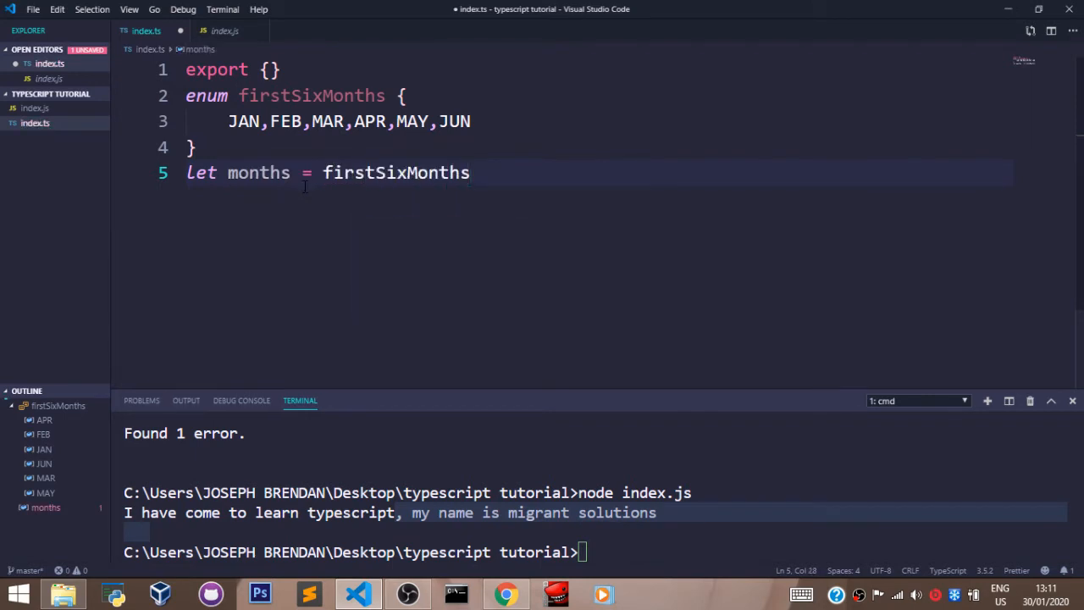
{"action": "type", "text": ";"}
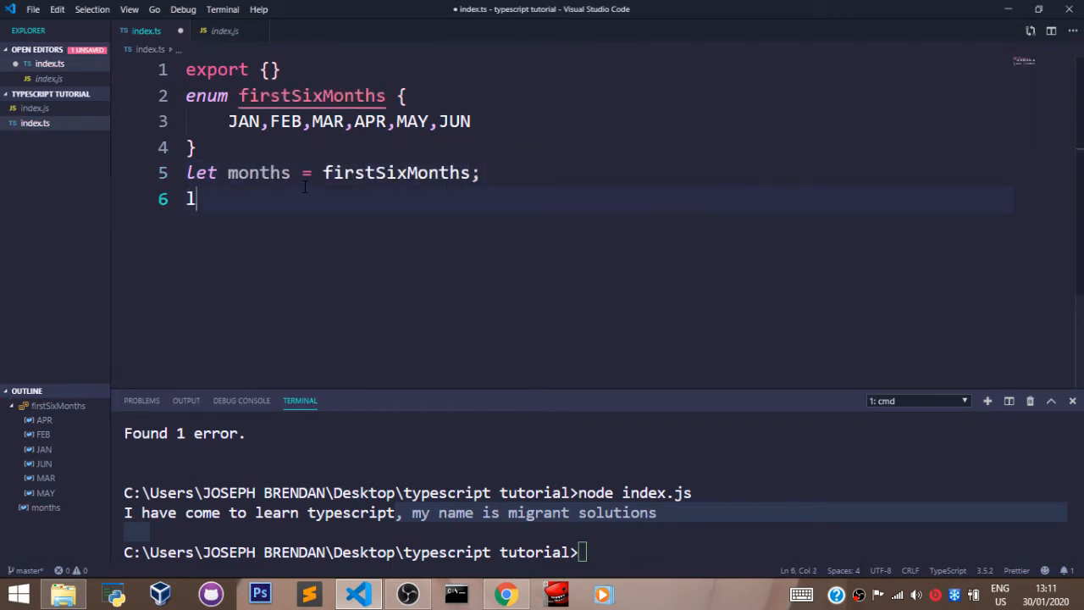
Step: Write 'let indexMonth = months.MAR' on line 6
{"action": "type", "text": "et index"}
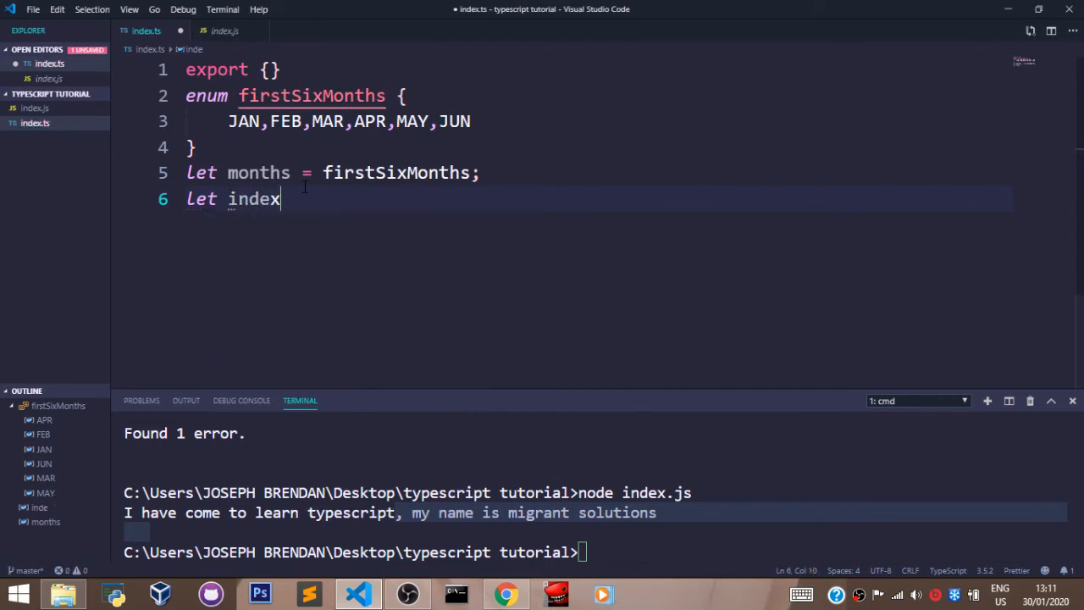
{"action": "type", "text": "Month"}
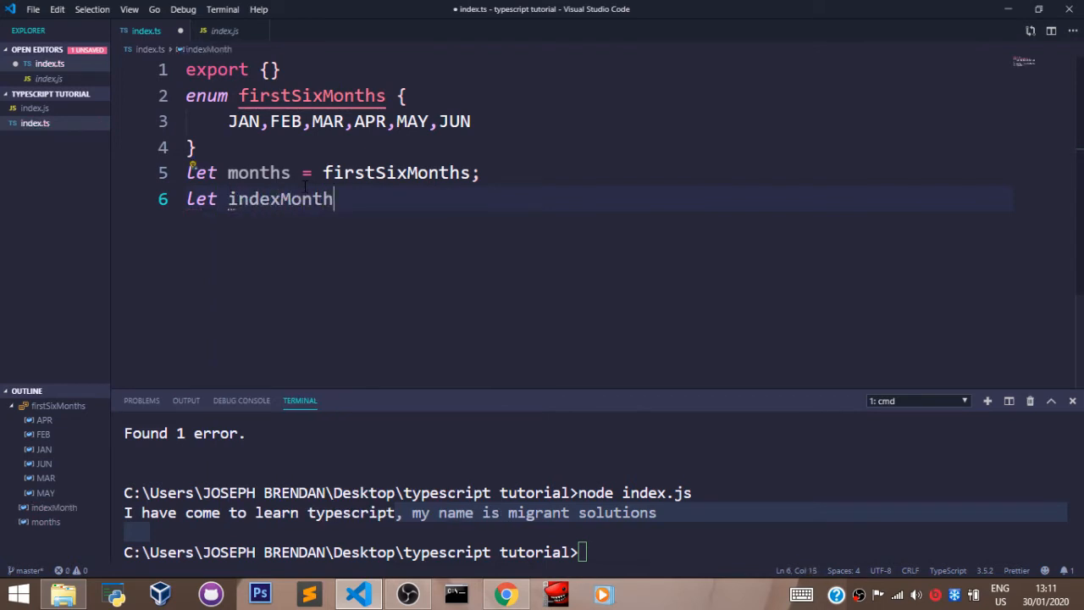
{"action": "type", "text": "= month"}
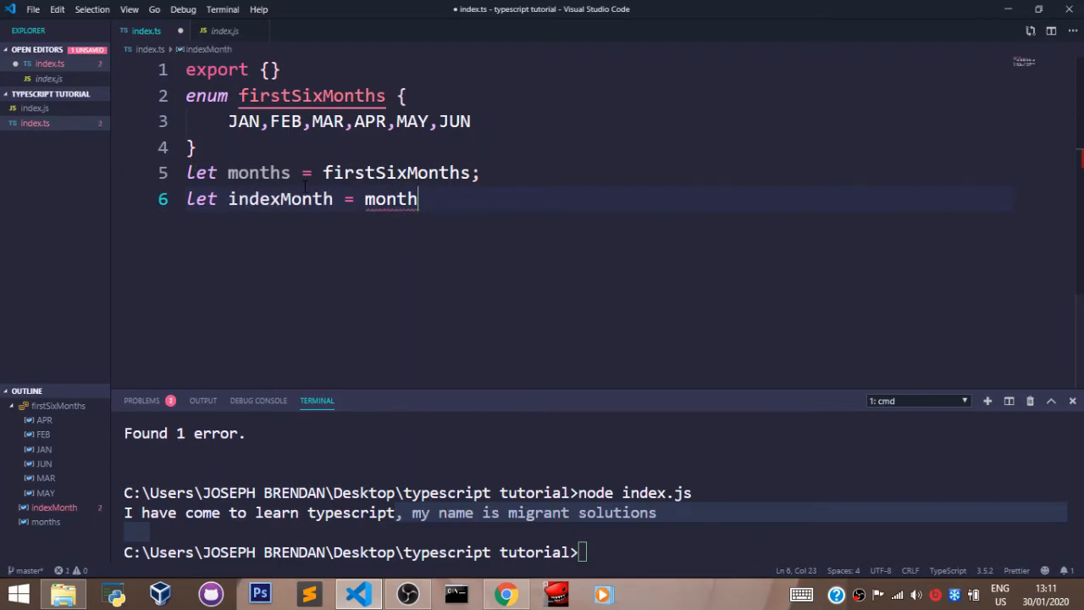
{"action": "type", "text": "s."}
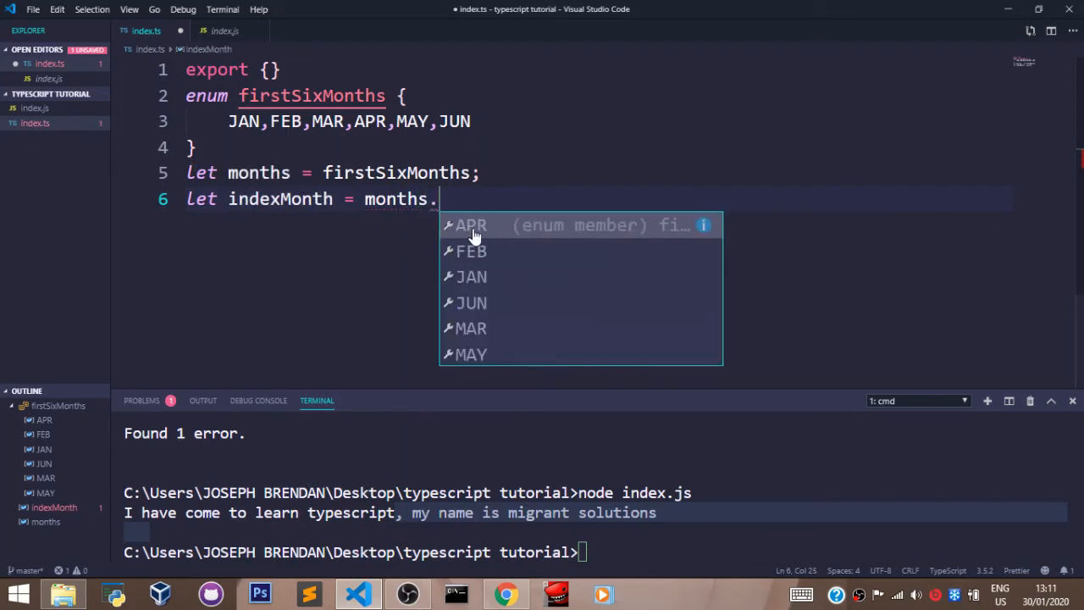
{"action": "mouse_move", "coordinate": [481, 303]}
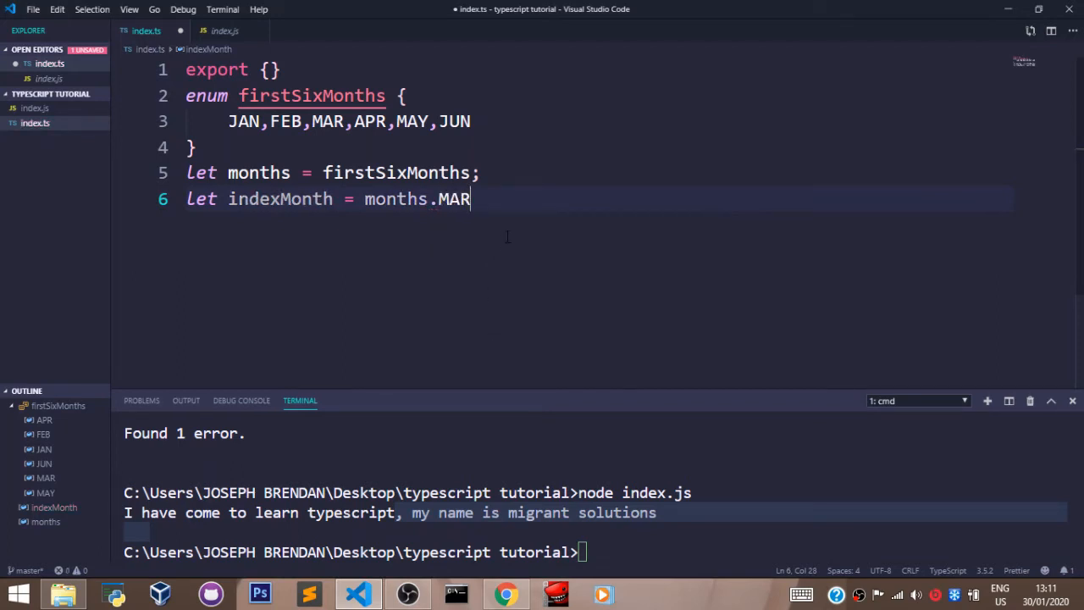
Step: Add console.log(indexMonth) on line 7 and save the file
{"action": "type", "text": ";"}
{"action": "key", "text": "Enter"}
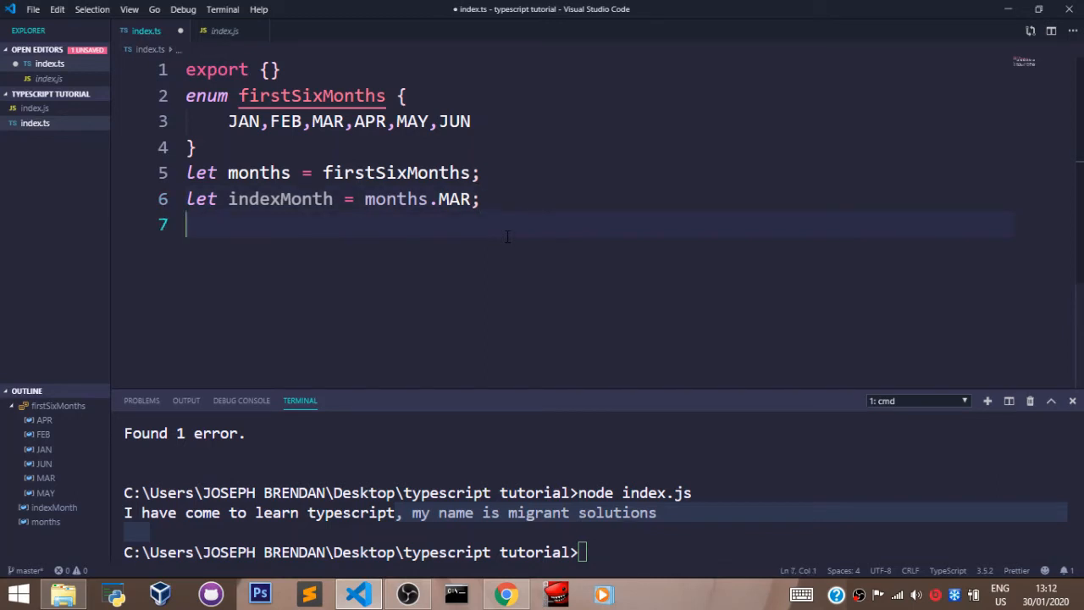
{"action": "type", "text": "console.log("}
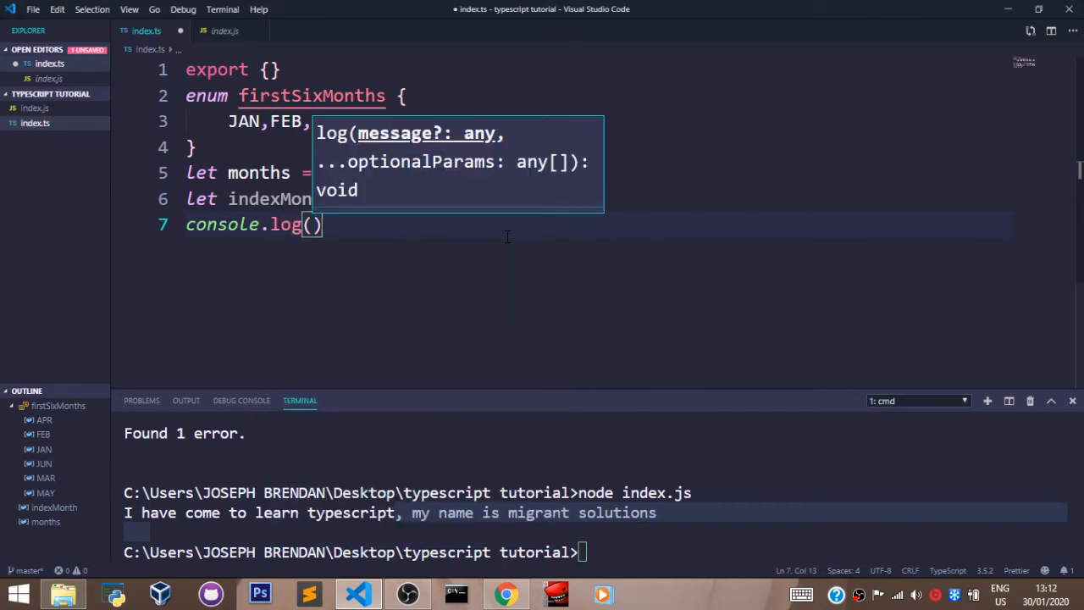
{"action": "type", "text": "indexMonth"}
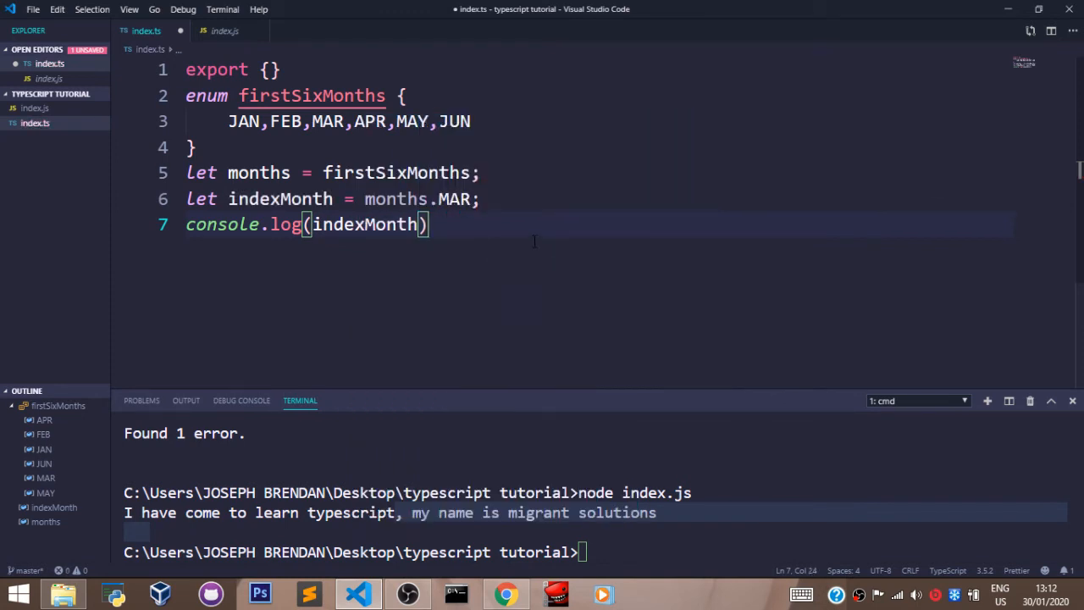
{"action": "key", "text": "ctrl+s"}
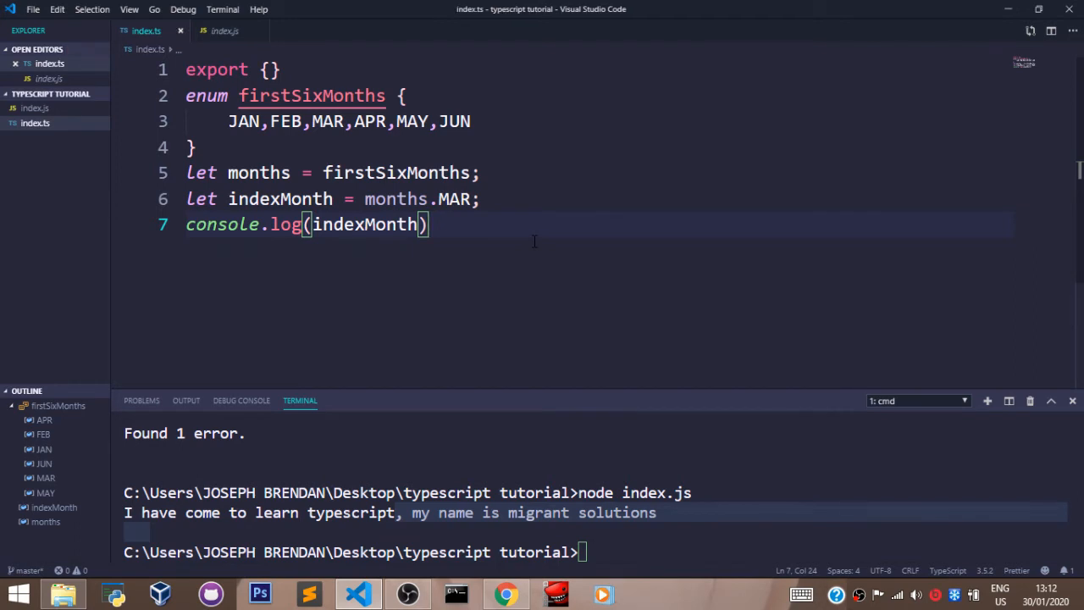
{"action": "mouse_move", "coordinate": [604, 556]}
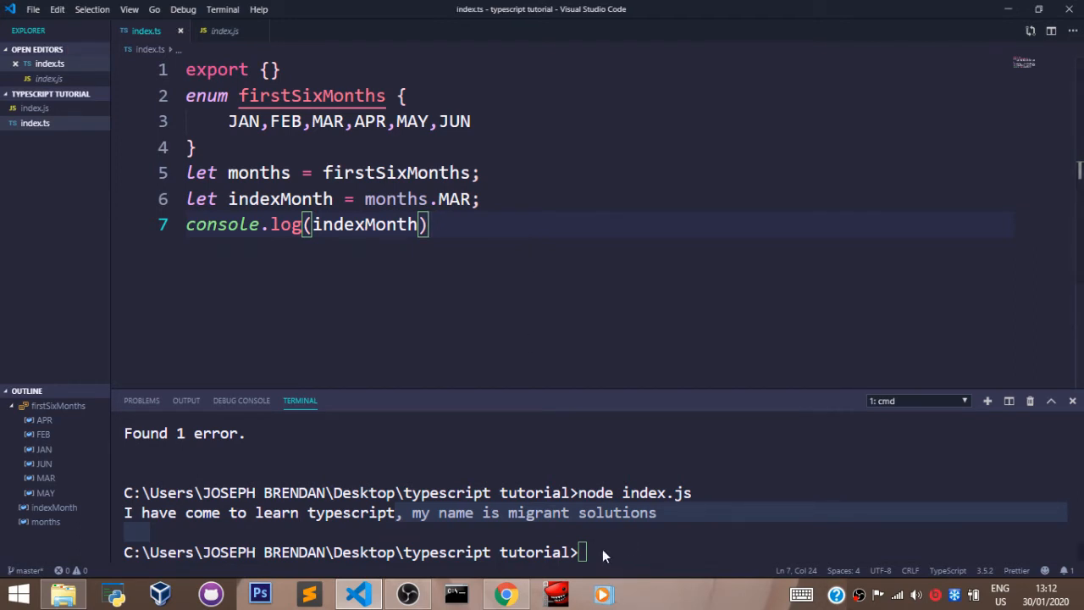
Step: Run tsc index.ts then node index.js in the terminal, printing 2
{"action": "type", "text": "tex"}
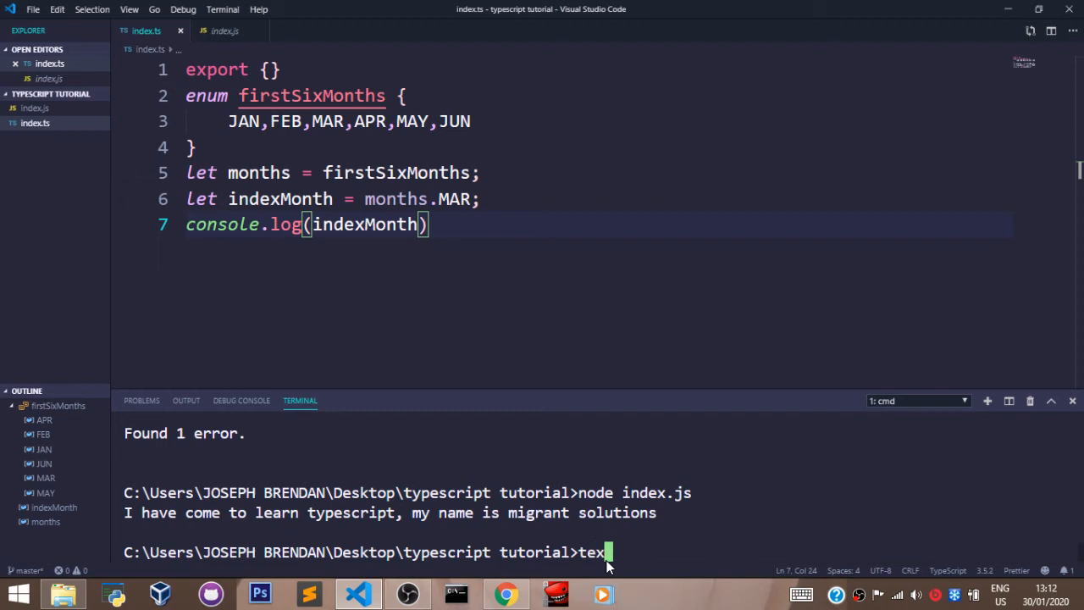
{"action": "type", "text": "sc index"}
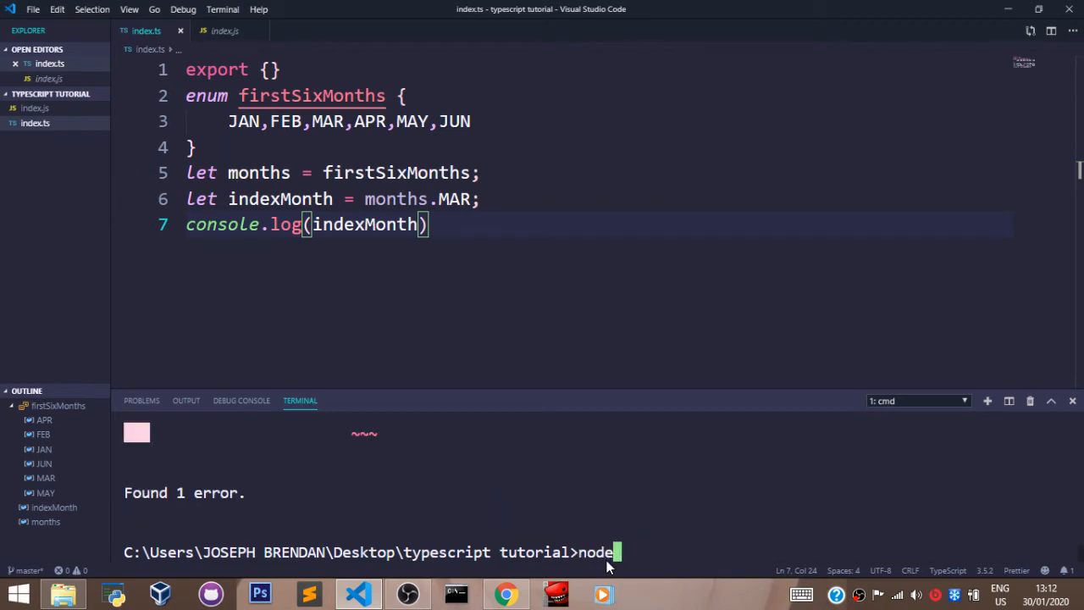
{"action": "type", "text": "index.js"}
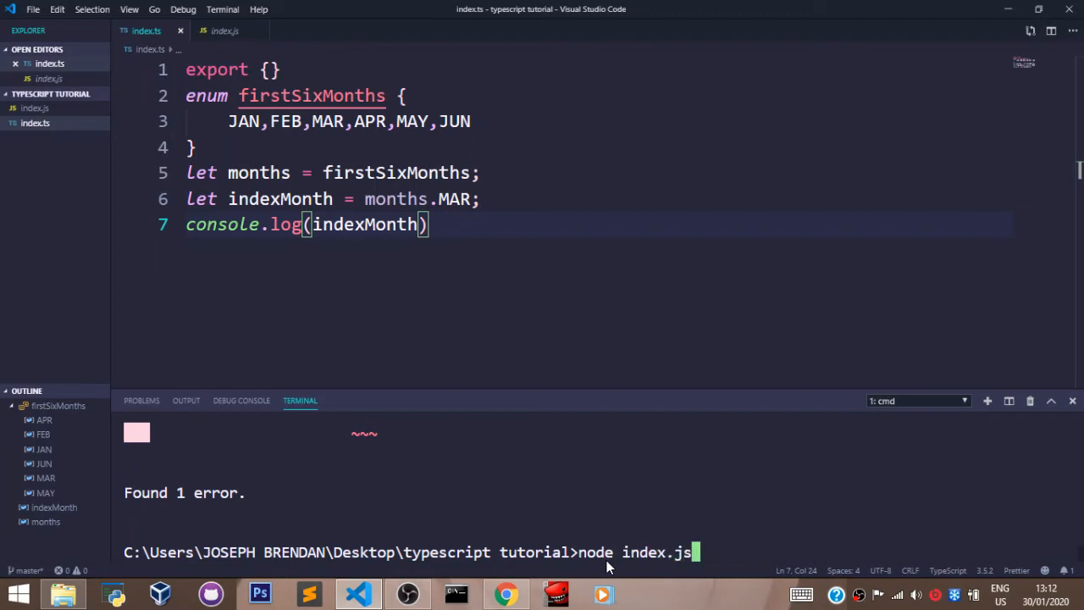
{"action": "key", "text": "Return"}
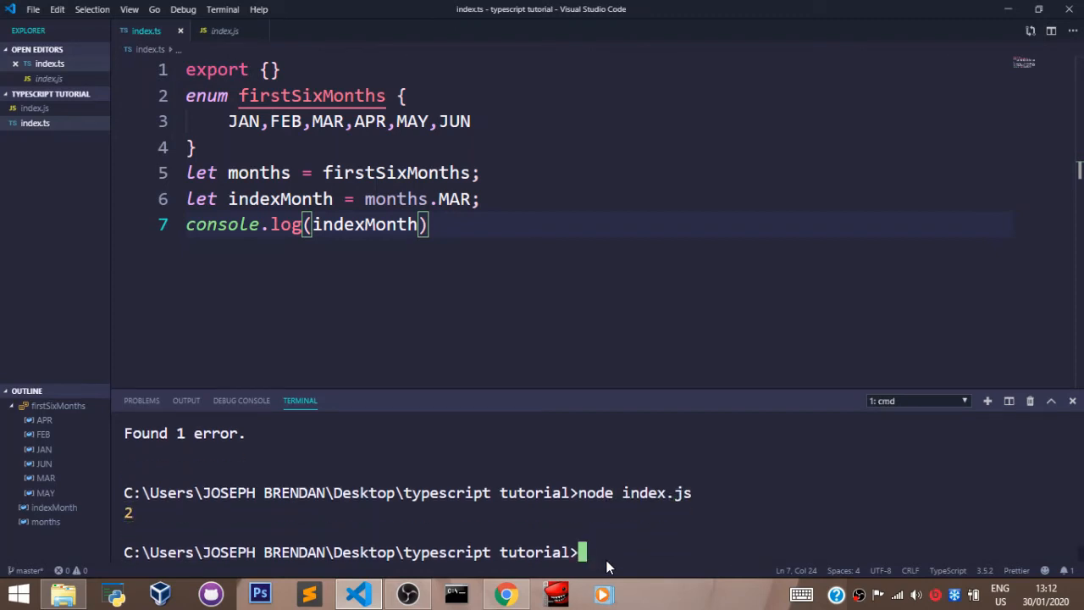
{"action": "mouse_move", "coordinate": [172, 525]}
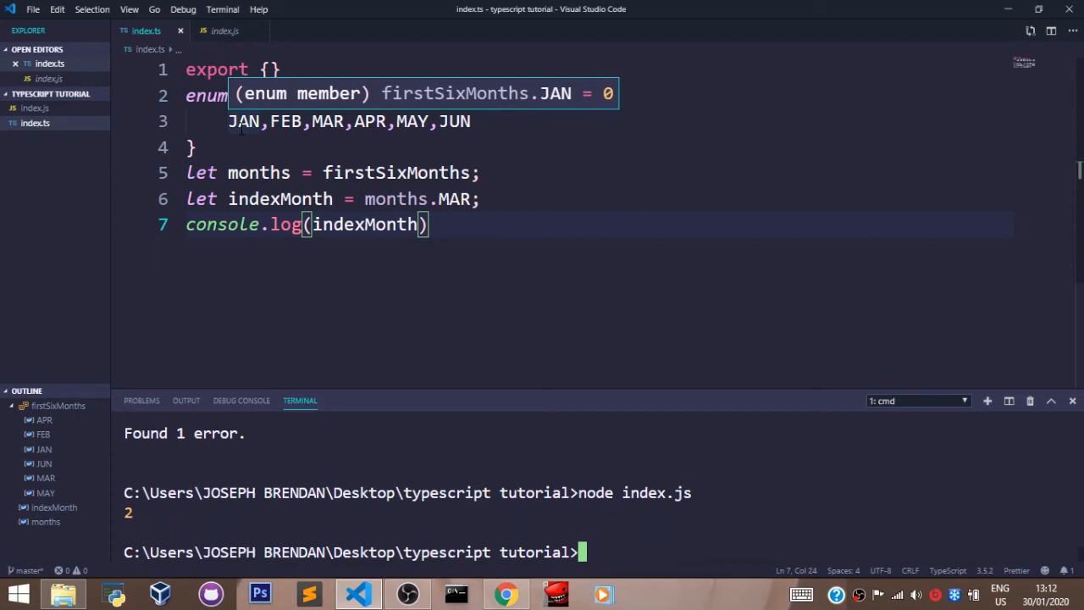
{"action": "mouse_move", "coordinate": [327, 122]}
{"action": "type", "text": " ="}
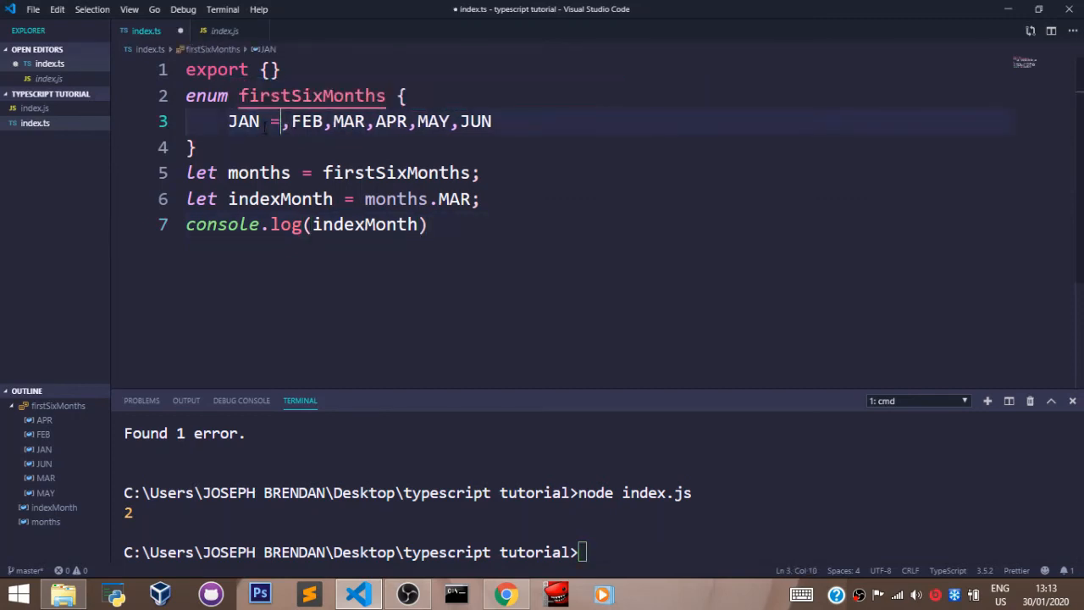
Step: Give JAN the explicit value 5 on line 3 of the enum
{"action": "type", "text": "5"}
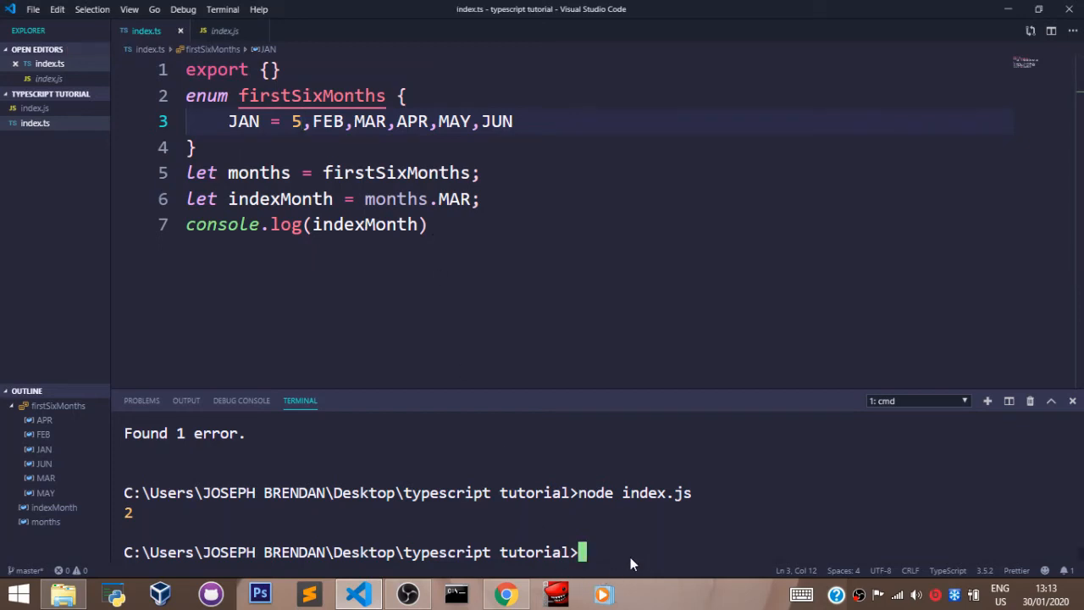
Step: Recompile with tsc index.ts in the terminal
{"action": "type", "text": "tsc ind"}
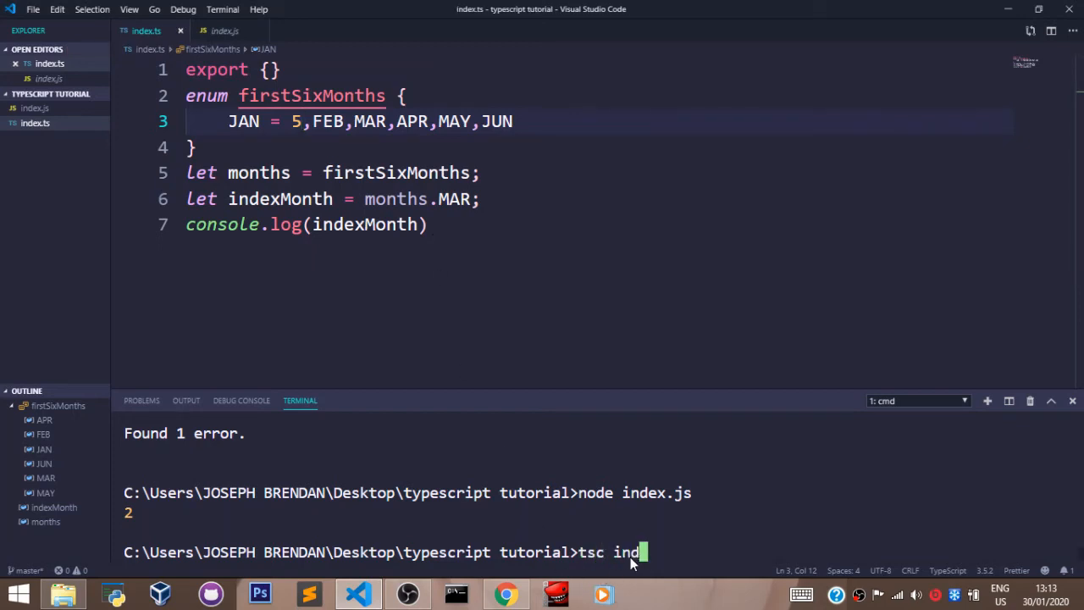
{"action": "type", "text": "ex."}
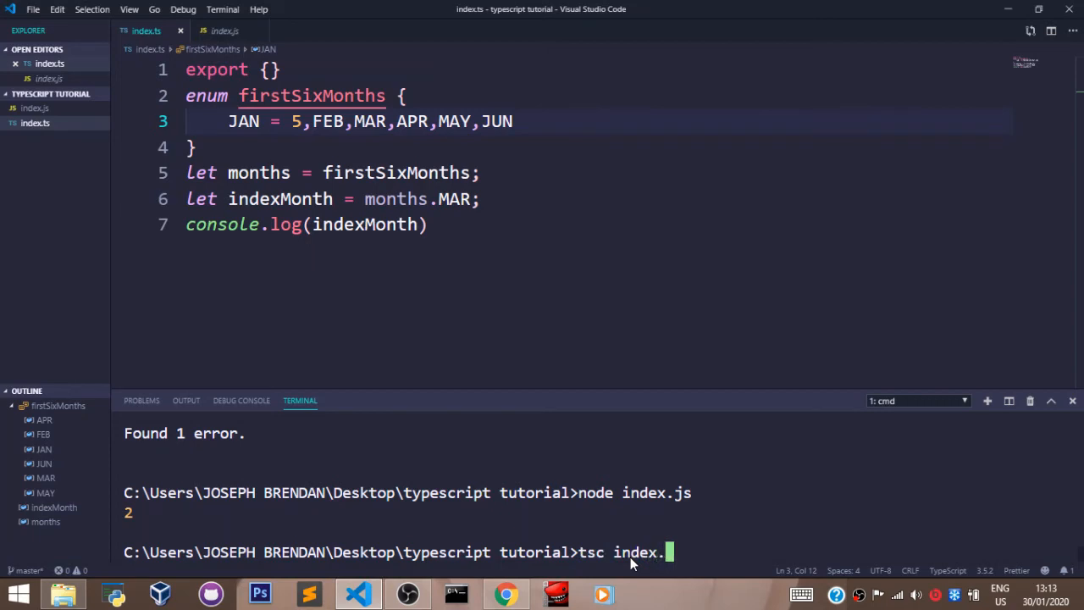
{"action": "key", "text": "Return"}
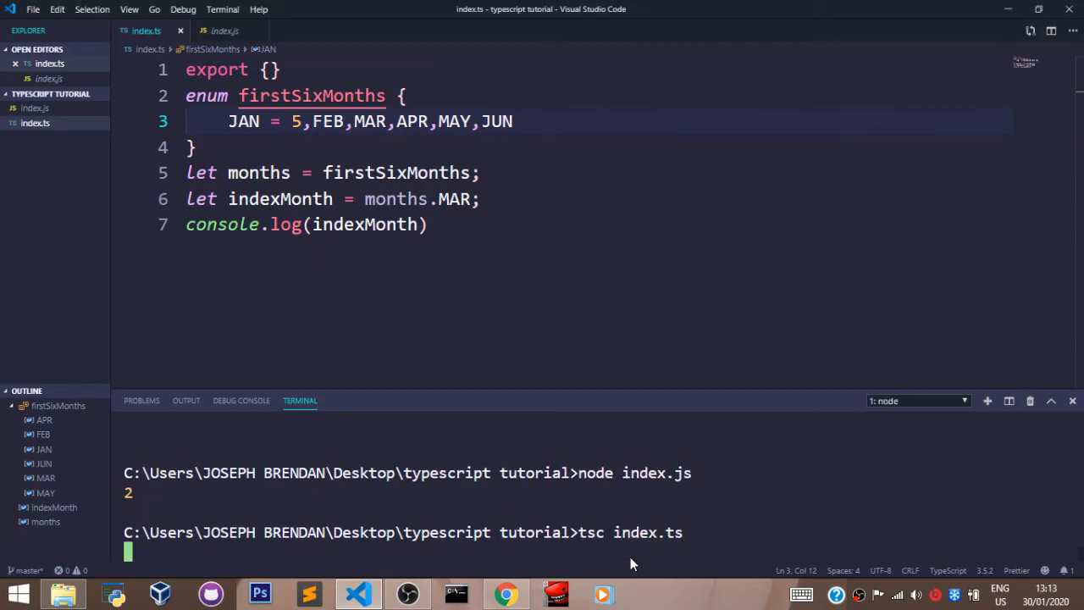
Step: Rerun node index.js so the terminal prints 7 for MAR
{"action": "type", "text": "nide"}
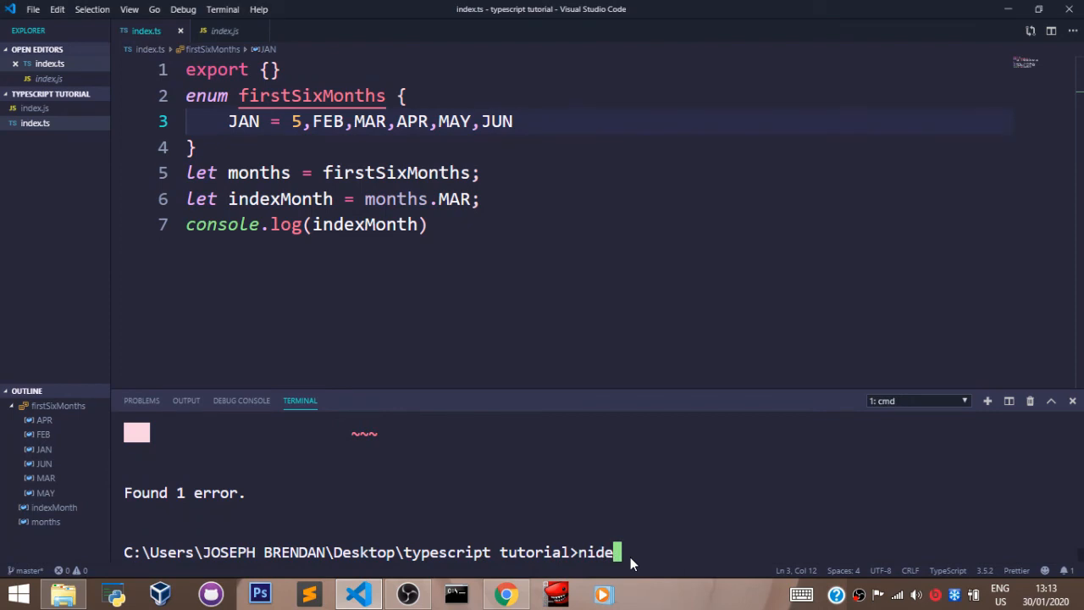
{"action": "type", "text": "node un"}
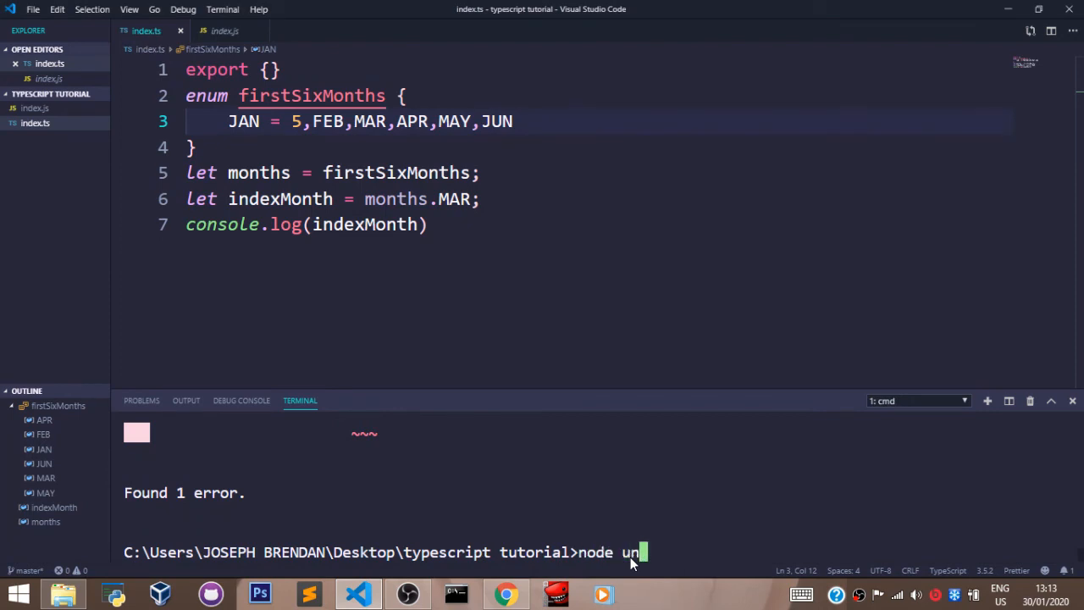
{"action": "type", "text": "index.j"}
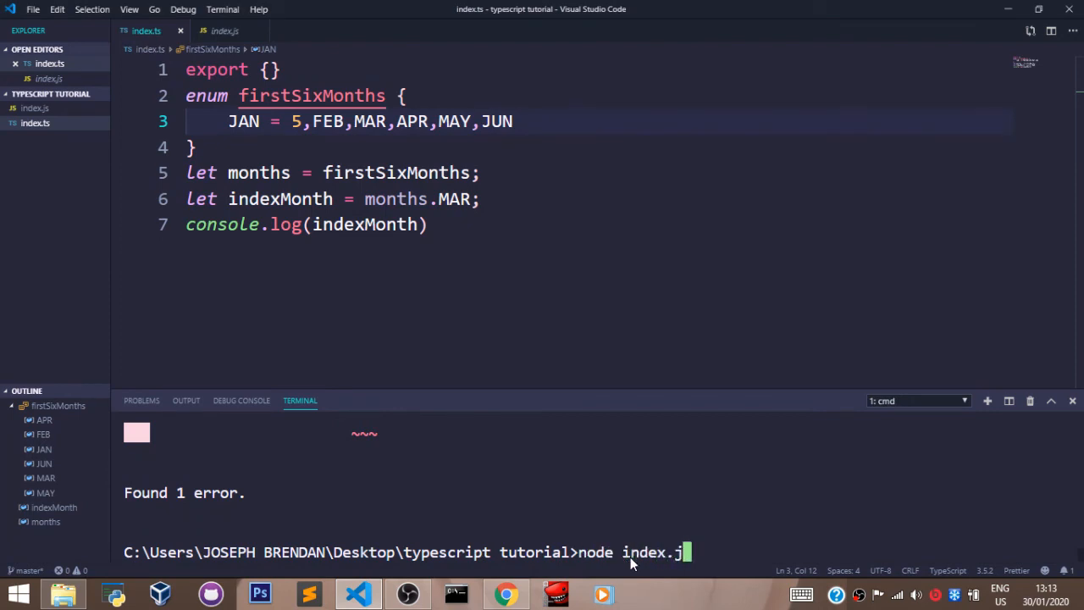
{"action": "key", "text": "Return"}
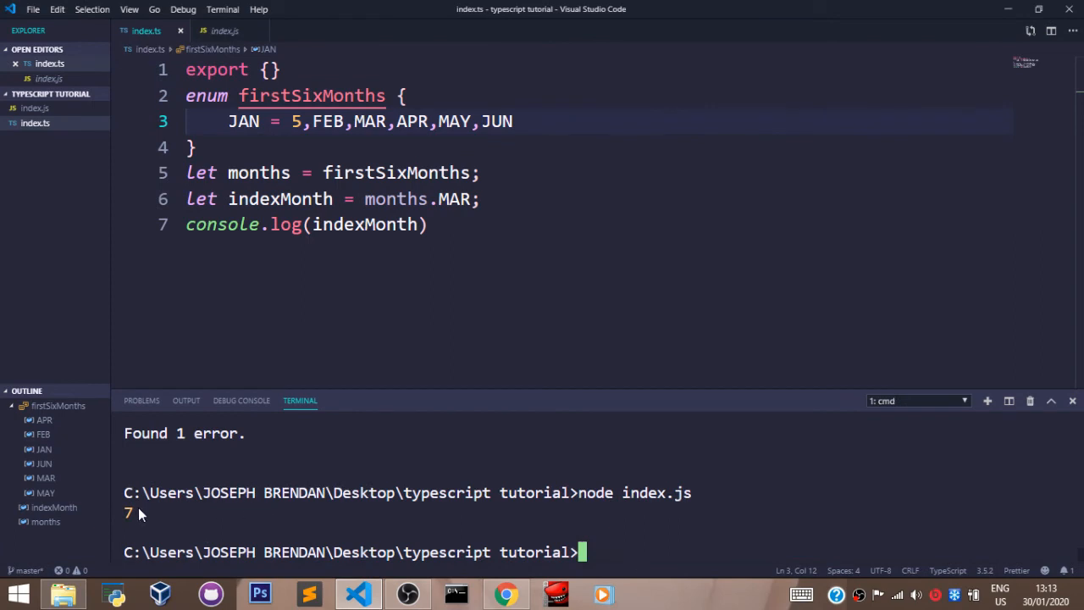
{"action": "mouse_move", "coordinate": [139, 522]}
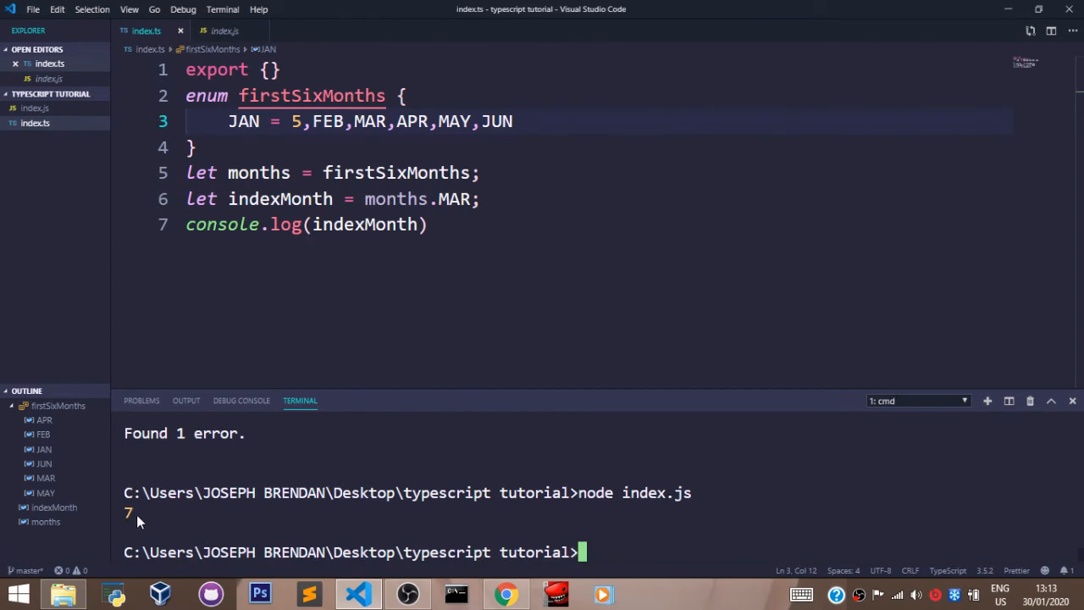
{"action": "mouse_move", "coordinate": [244, 122]}
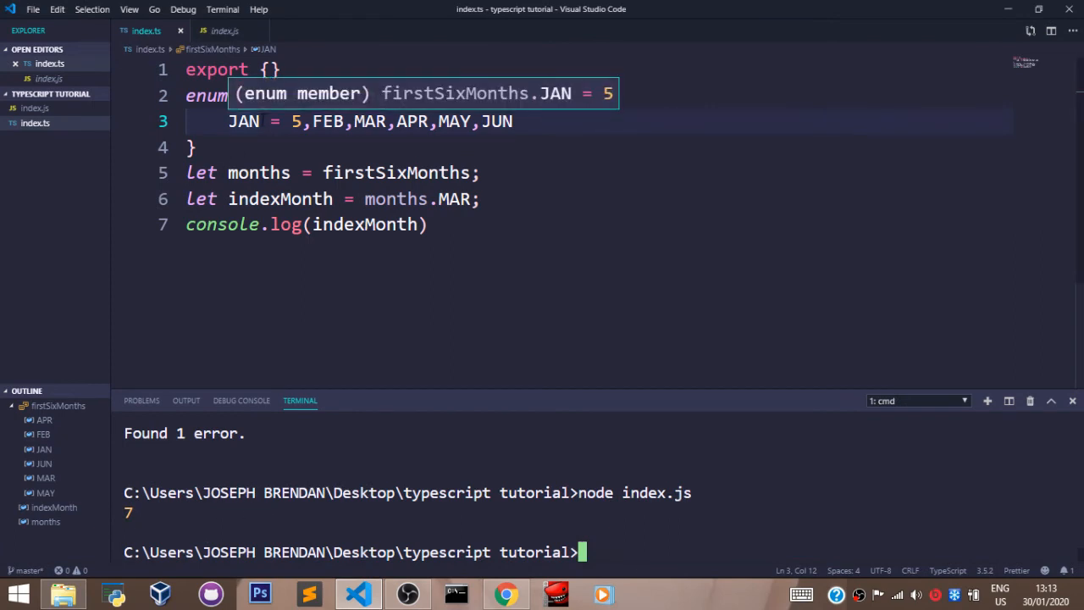